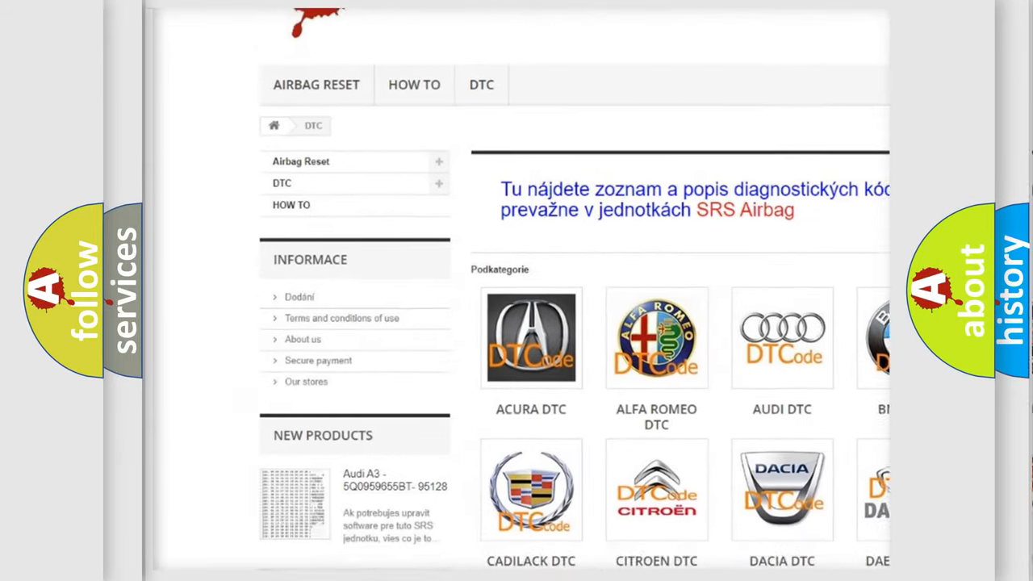
pyautogui.scroll(-3)
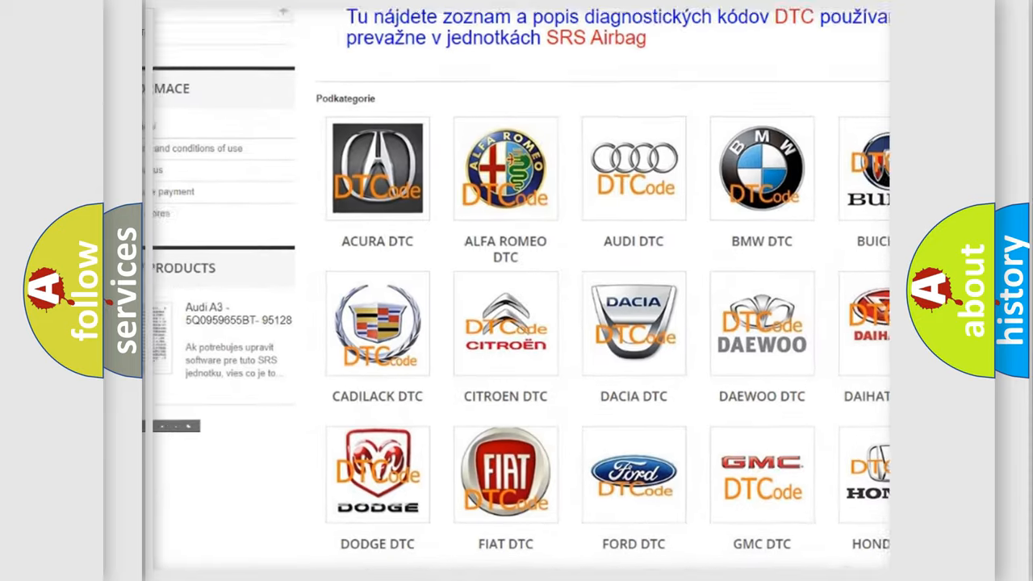
pyautogui.scroll(-3)
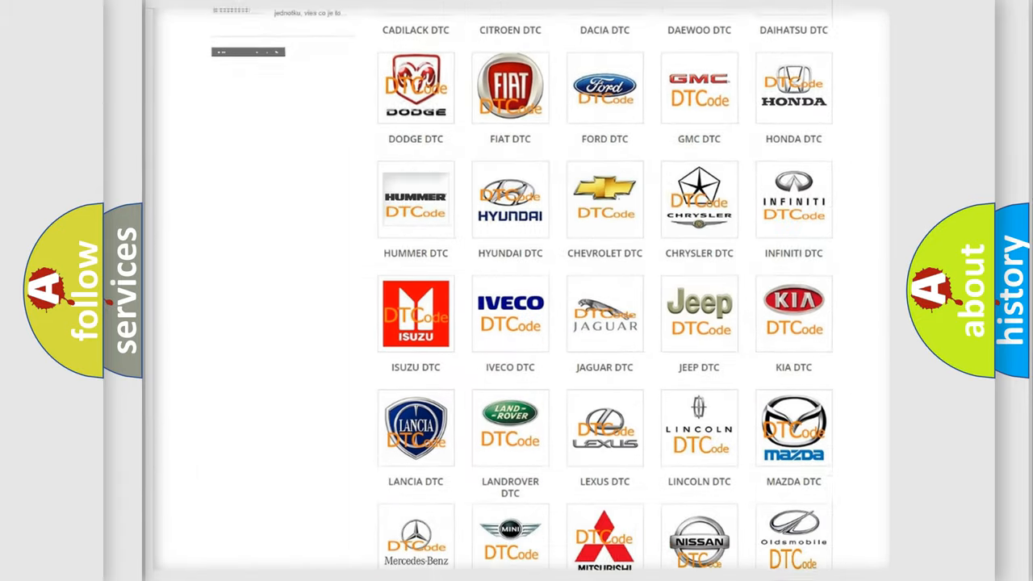
pyautogui.scroll(-3)
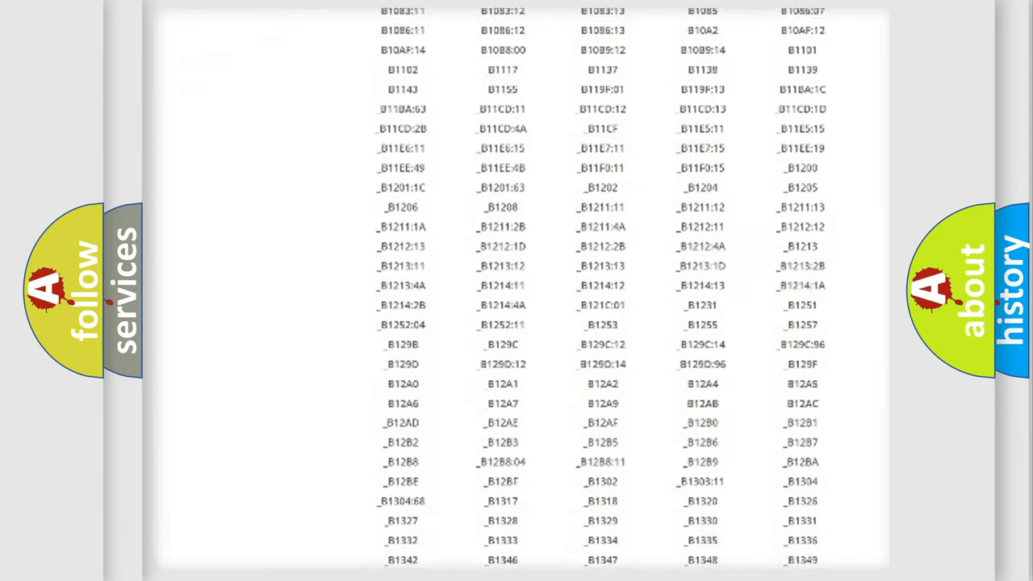
pyautogui.scroll(-3)
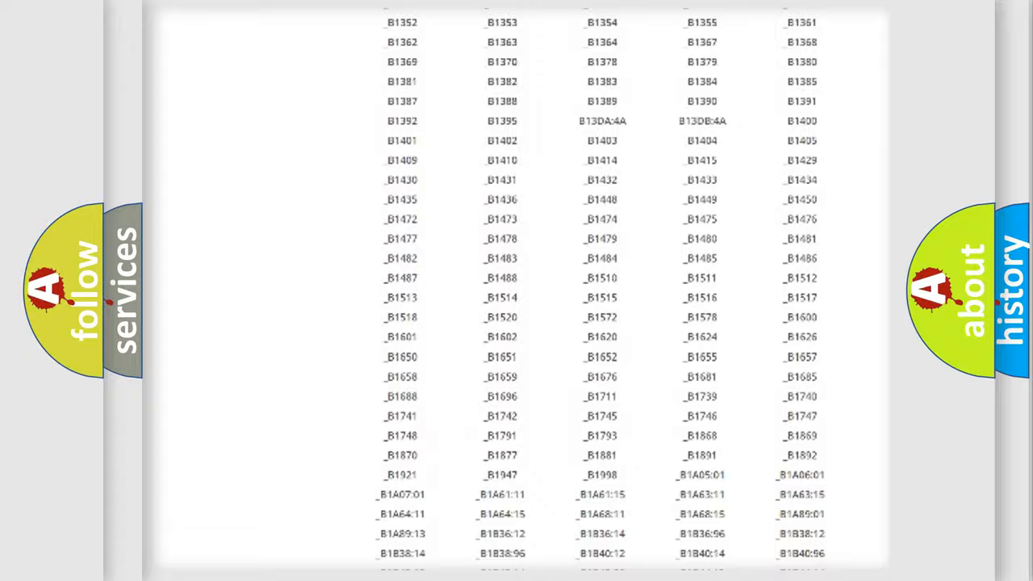